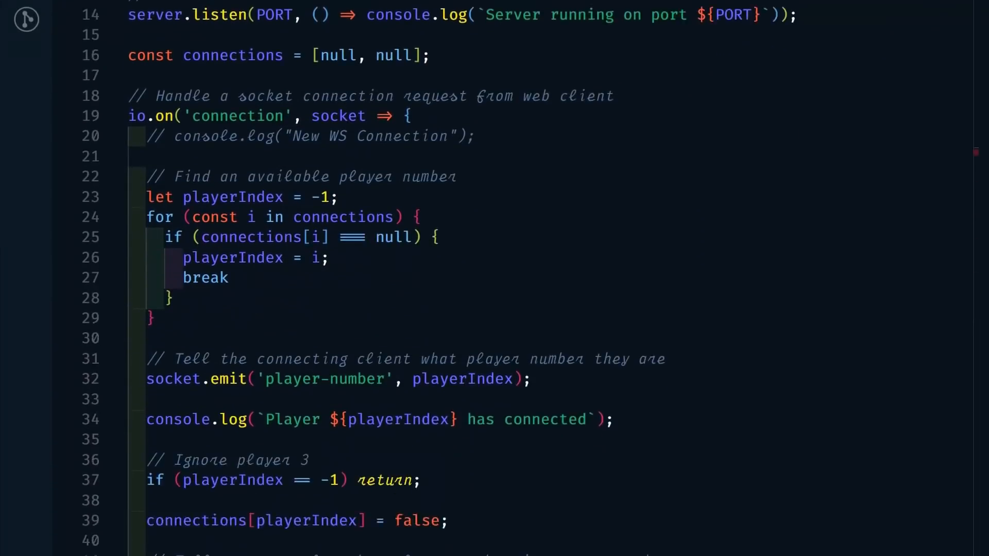
Step: Pin the index.js tab, then move through index.css over to App.js
{"action": "scroll", "scroll_direction": "down", "scroll_amount": 3}
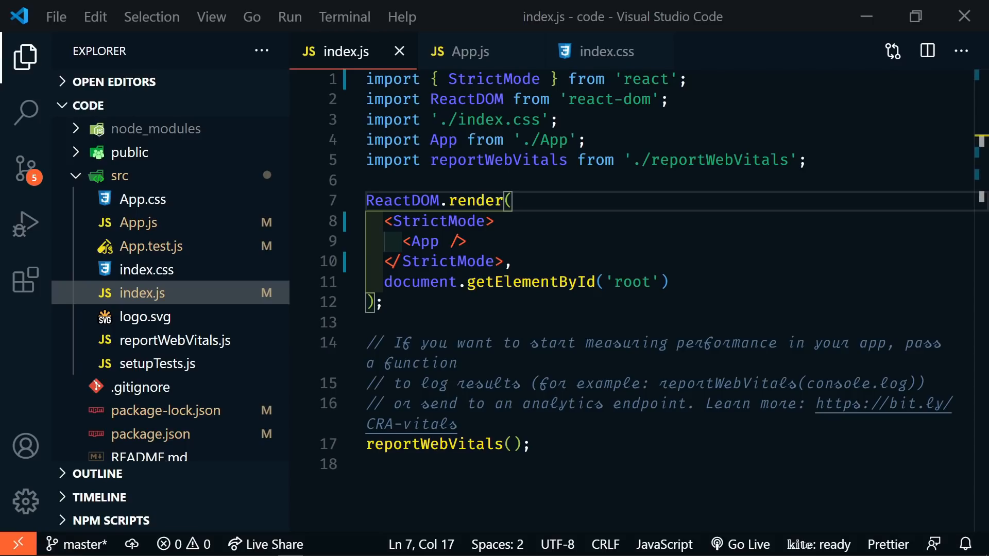
{"action": "right_click", "coordinate": [346, 51]}
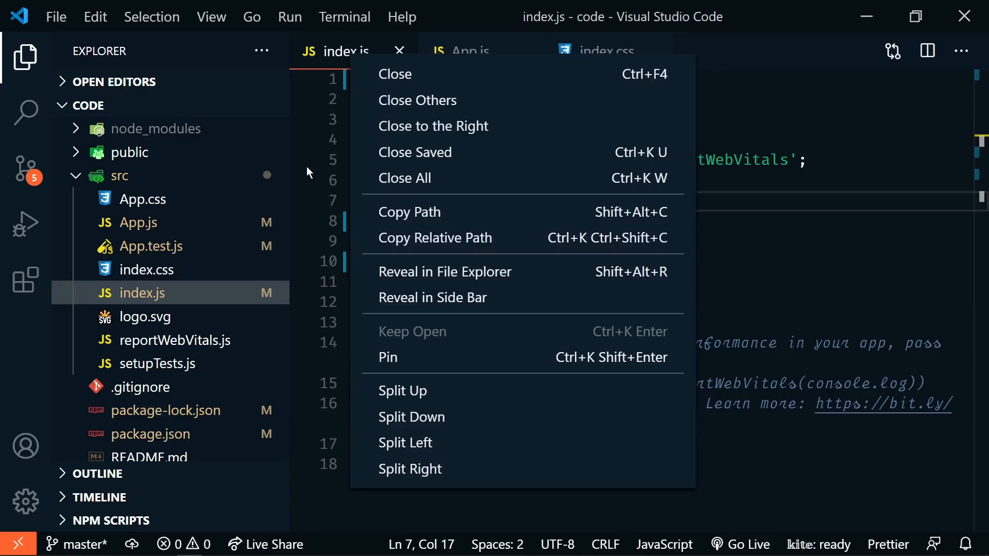
{"action": "left_click", "coordinate": [388, 357]}
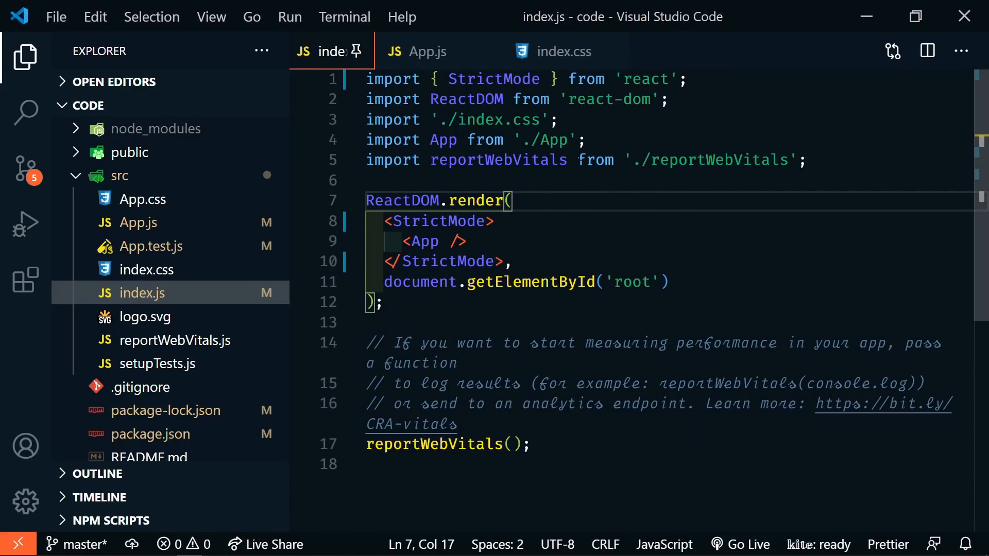
{"action": "mouse_move", "coordinate": [559, 51]}
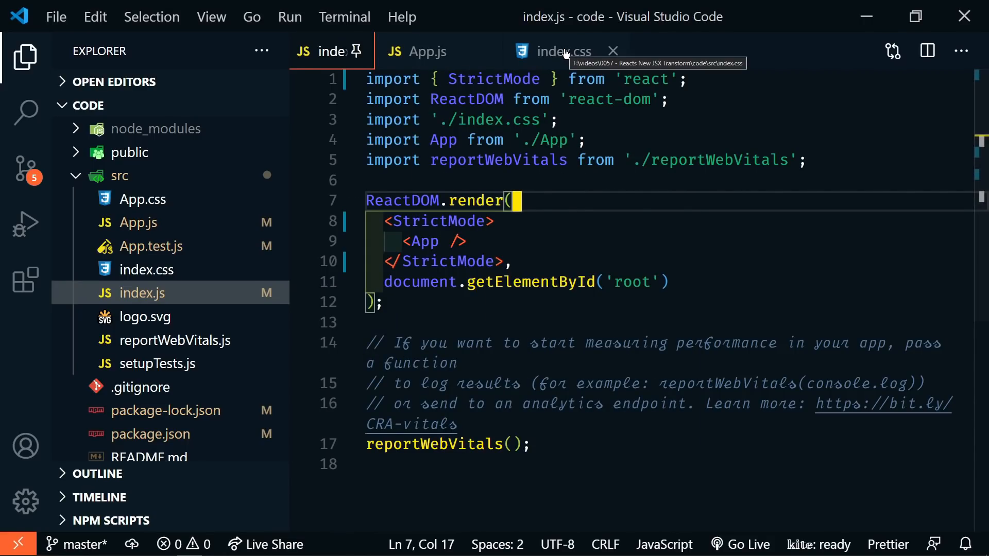
{"action": "left_click", "coordinate": [560, 51]}
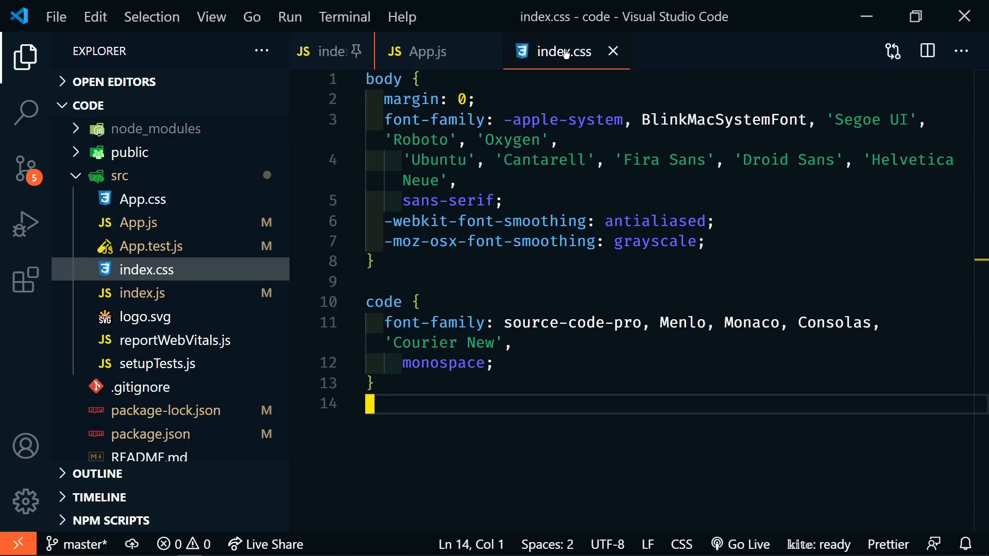
{"action": "mouse_move", "coordinate": [321, 78]}
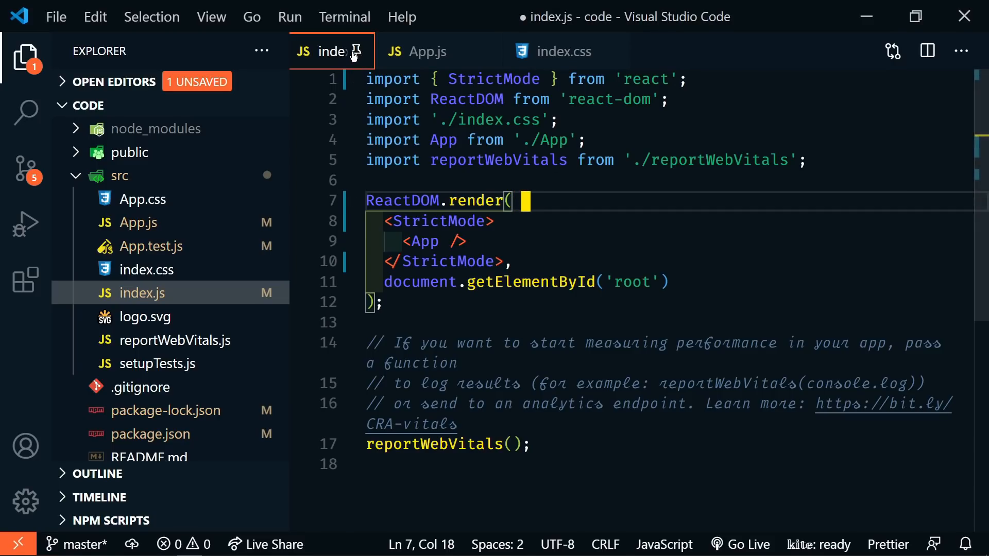
{"action": "mouse_move", "coordinate": [353, 60]}
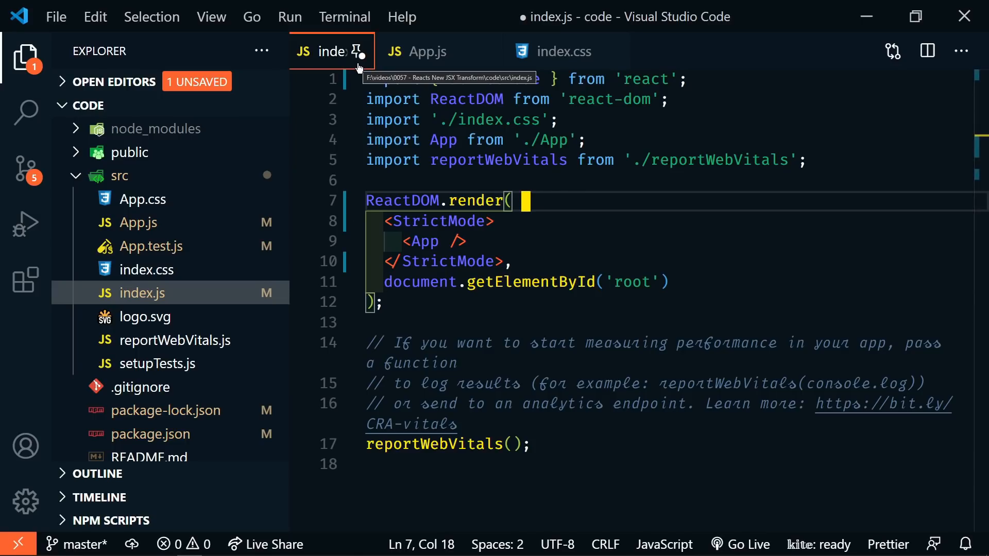
{"action": "mouse_move", "coordinate": [558, 51]}
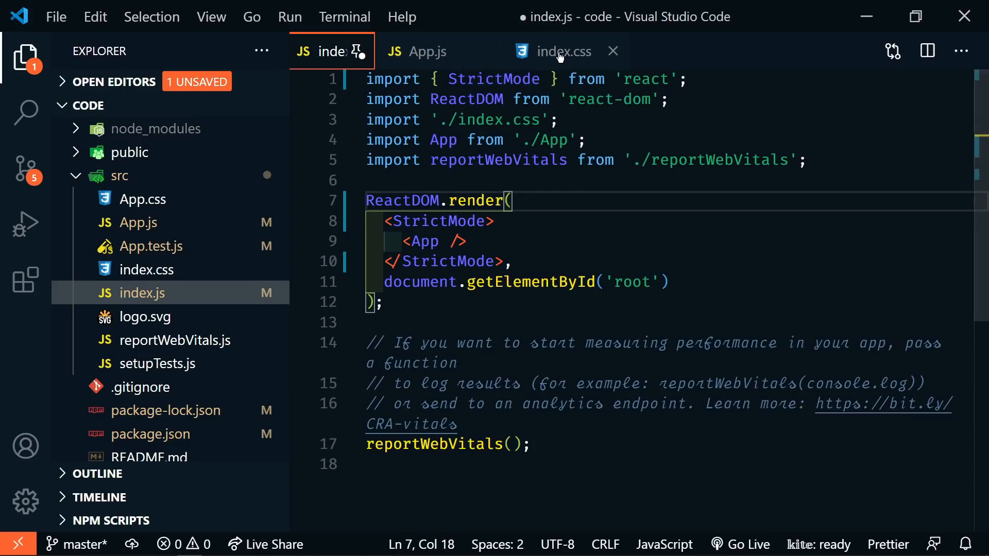
{"action": "left_click", "coordinate": [560, 51]}
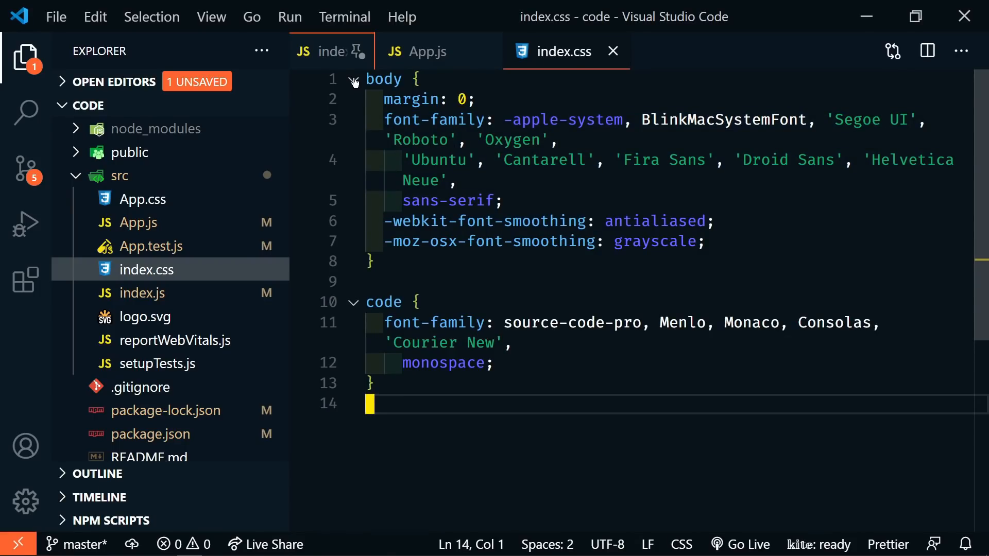
{"action": "left_click", "coordinate": [424, 51]}
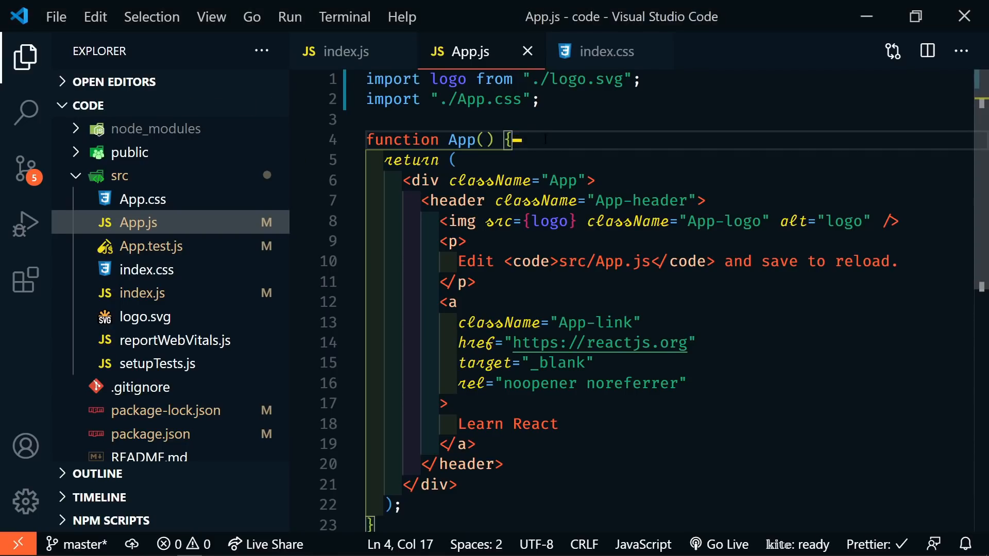
Step: Type 'const d = docu' in App.js, browse the document suggestions, then dismiss them
{"action": "type", "text": "const d"}
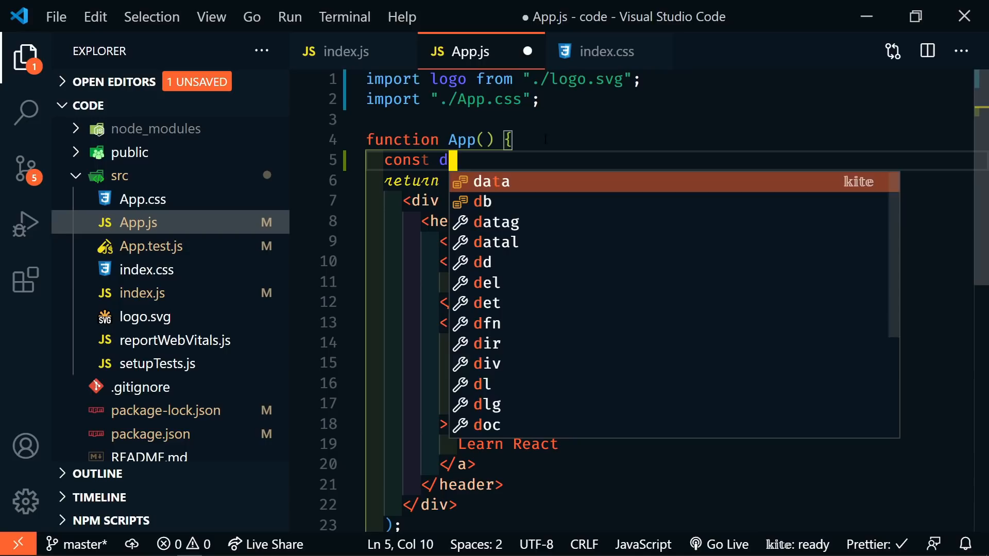
{"action": "type", "text": "= doc"}
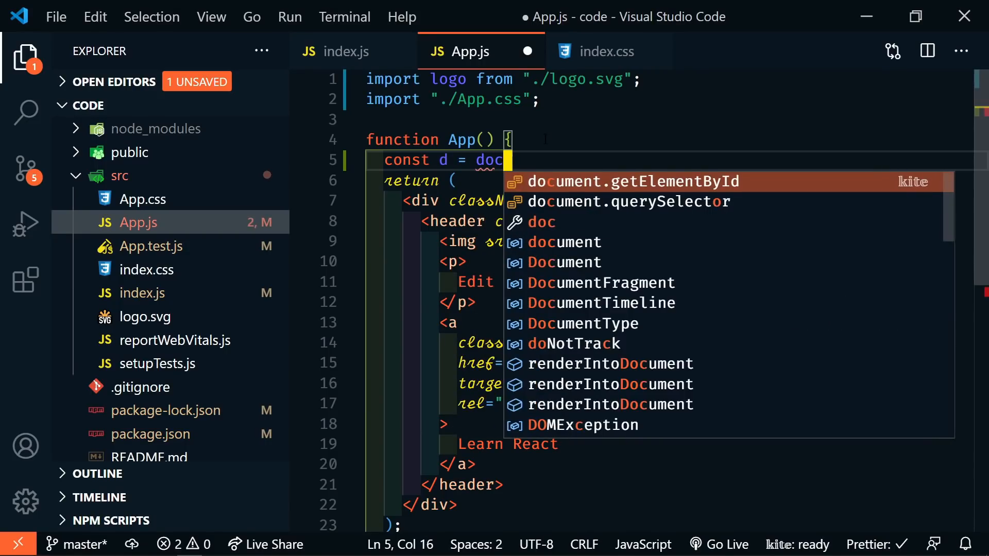
{"action": "type", "text": "u"}
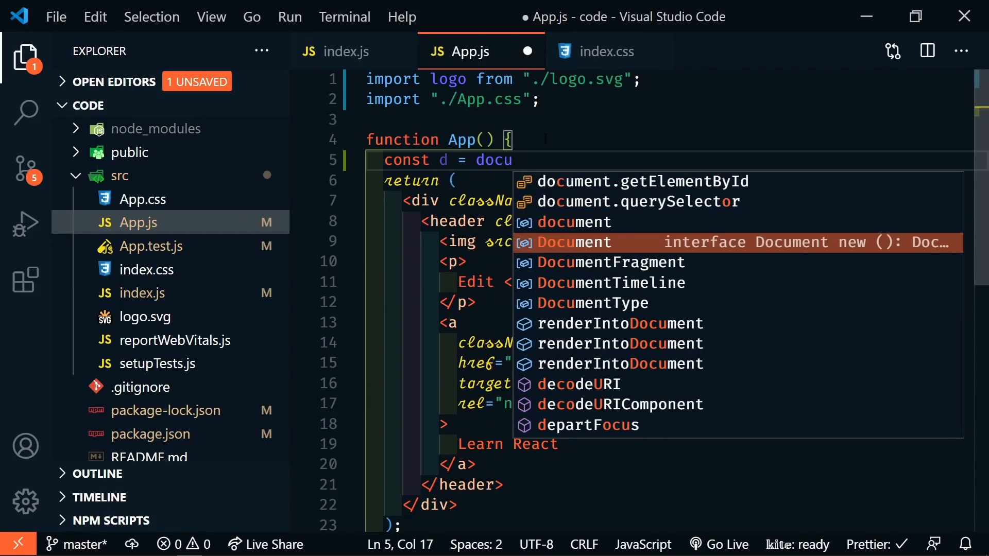
{"action": "mouse_move", "coordinate": [643, 353]}
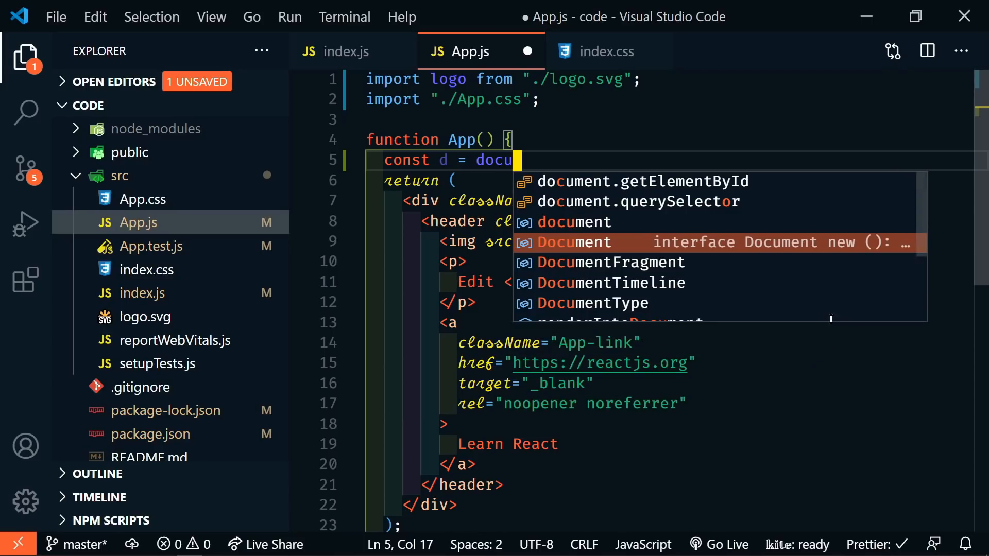
{"action": "scroll", "scroll_direction": "down", "scroll_amount": 3}
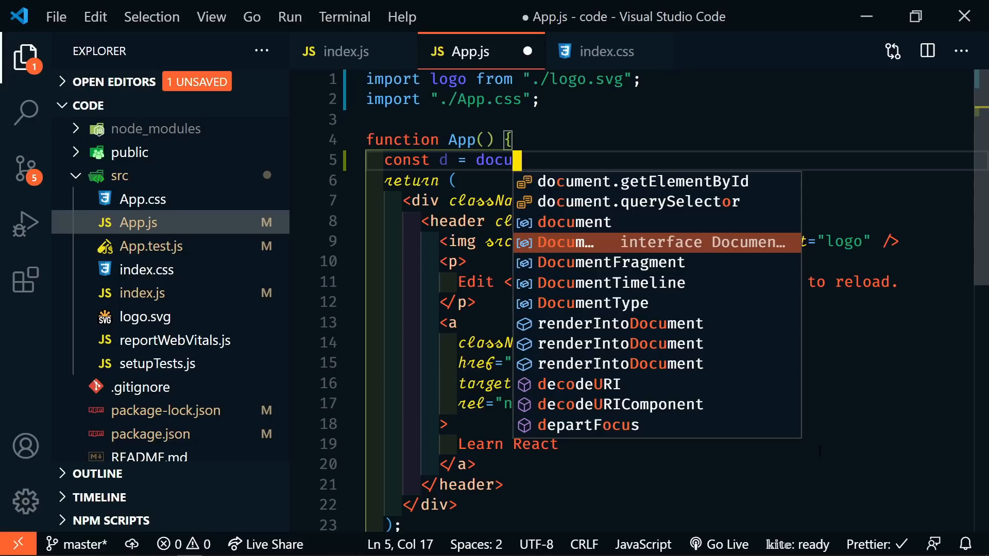
{"action": "mouse_move", "coordinate": [759, 402]}
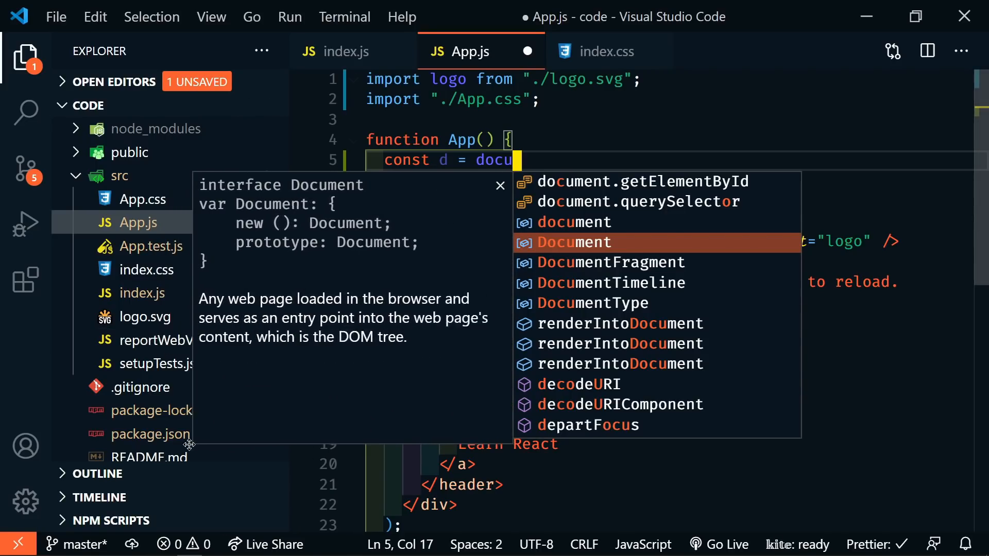
{"action": "key", "text": "Escape"}
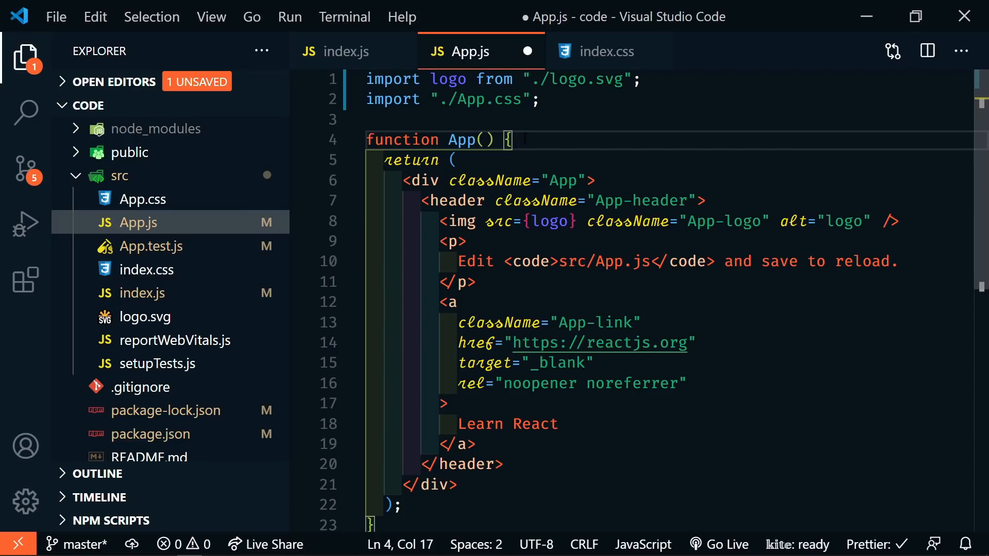
Step: Type 'rese' into the Command Palette to look for a reset command
{"action": "type", "text": "rese"}
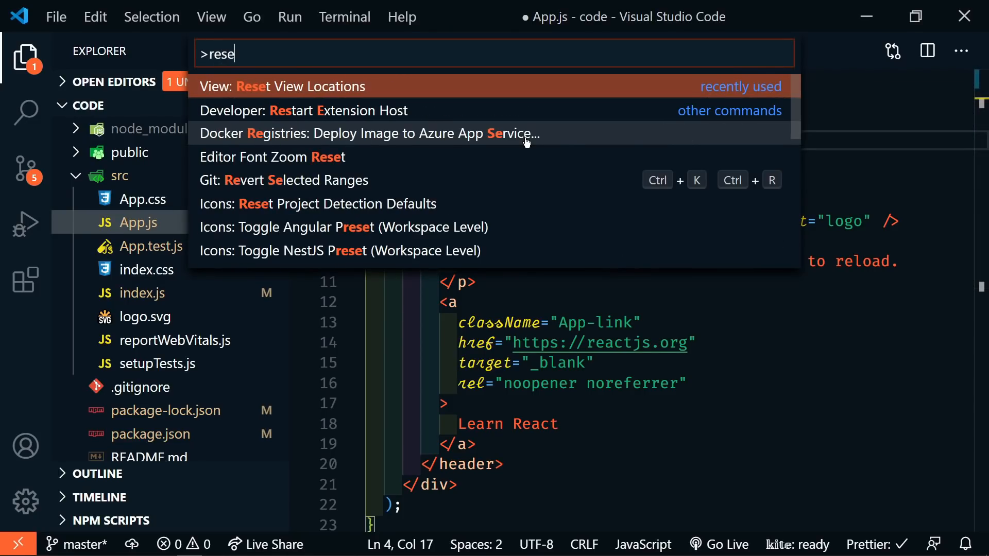
{"action": "type", "text": "su"}
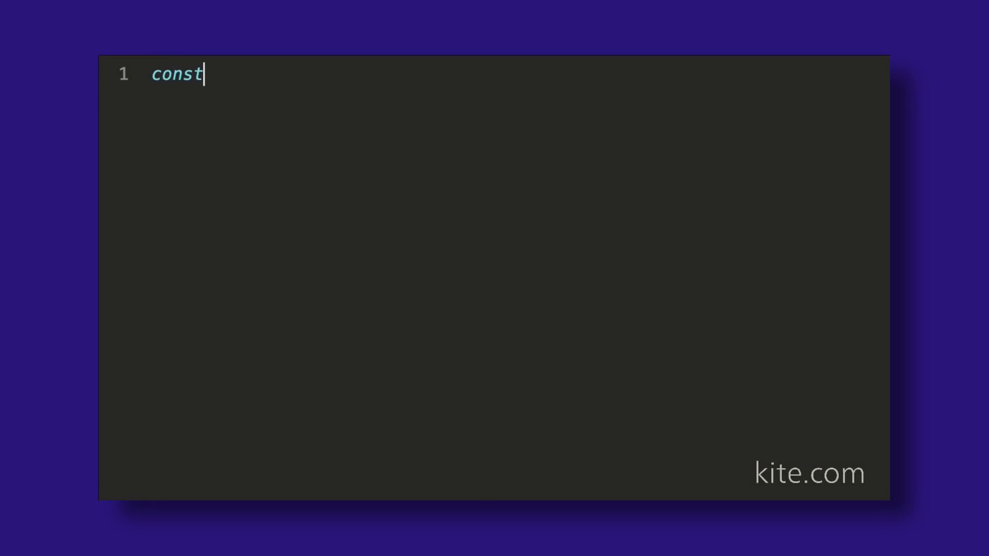
Step: Enter 'todo = (state, action)' in the Kite demo, then scroll to the supported editors
{"action": "type", "text": "todo = (state, action) => {"}
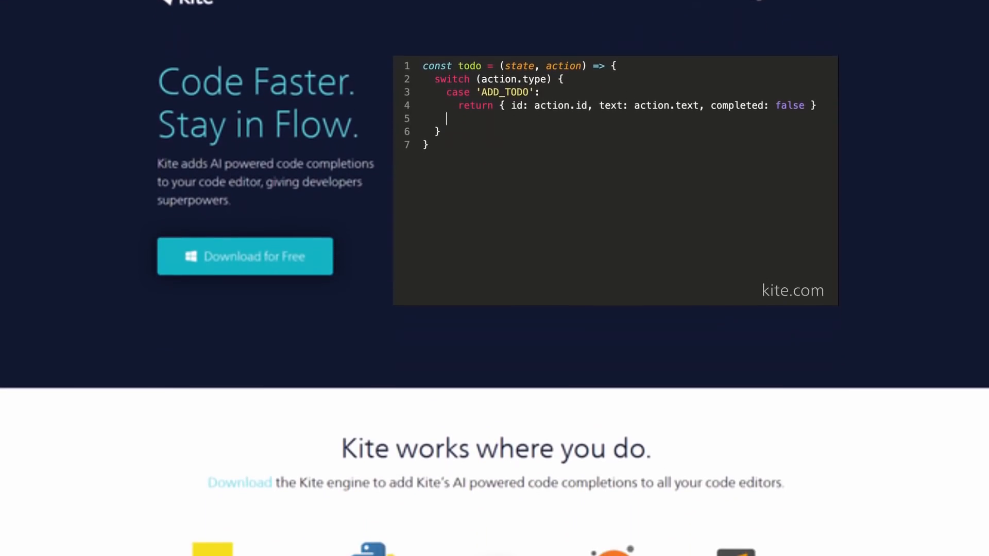
{"action": "scroll", "scroll_direction": "down", "scroll_amount": 3}
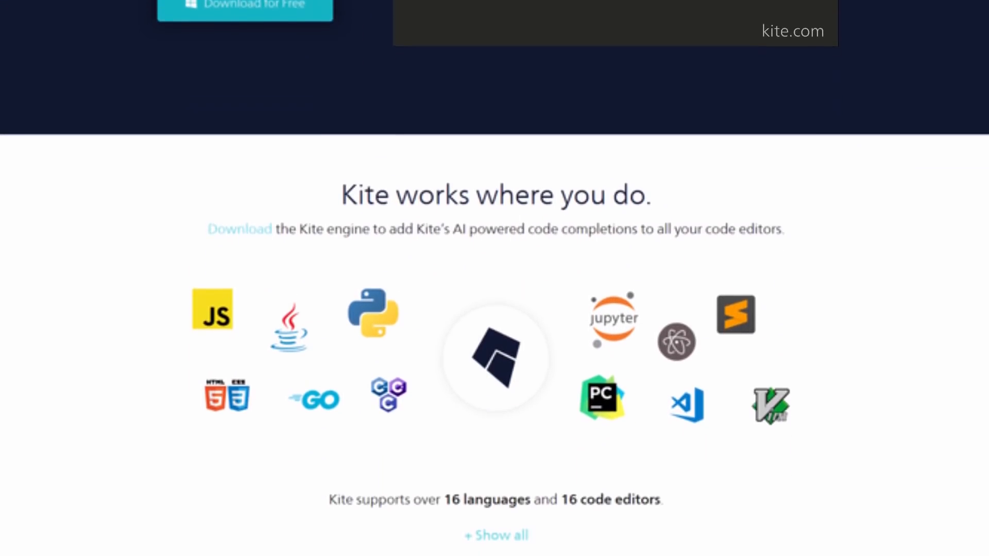
{"action": "scroll", "scroll_direction": "down", "scroll_amount": 3}
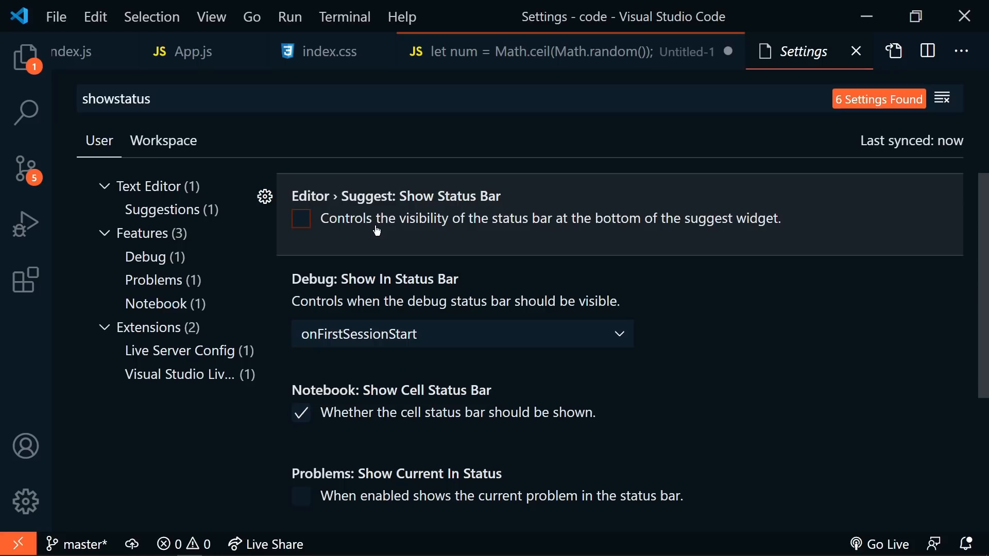
{"action": "mouse_move", "coordinate": [302, 226]}
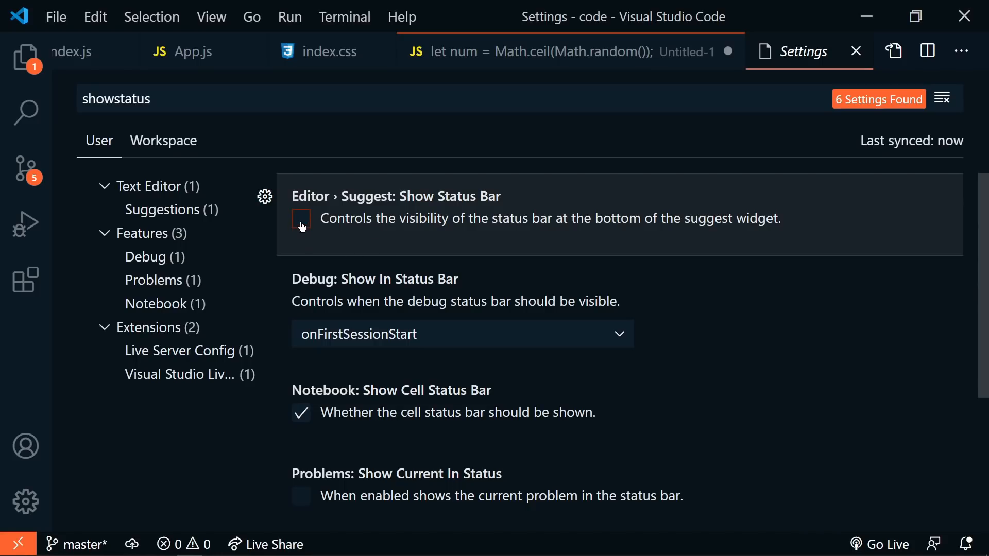
Step: Tick Editor › Suggest: Show Status Bar in Settings
{"action": "left_click", "coordinate": [567, 51]}
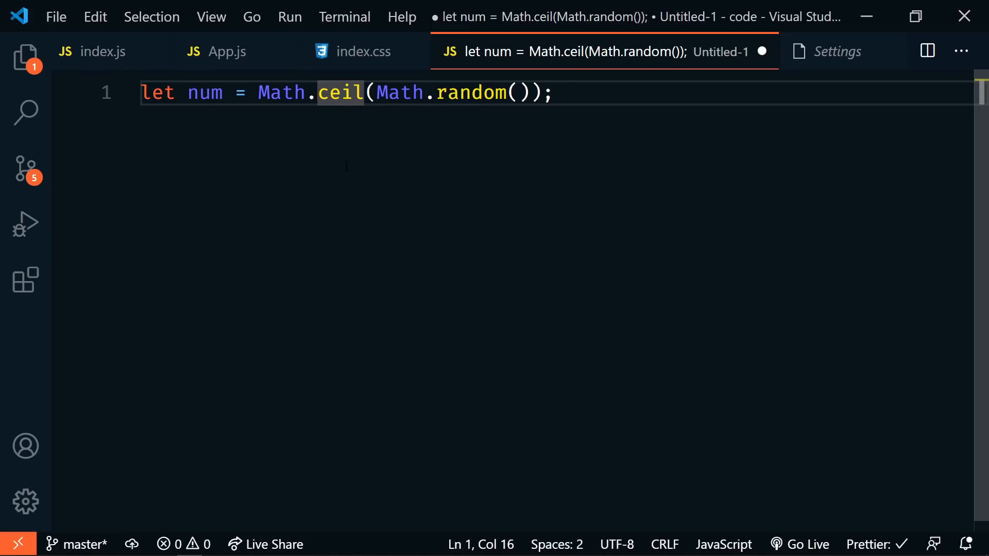
Step: Place the caret inside ceil in Untitled-1 and scroll the Math method suggestions
{"action": "left_click", "coordinate": [341, 93]}
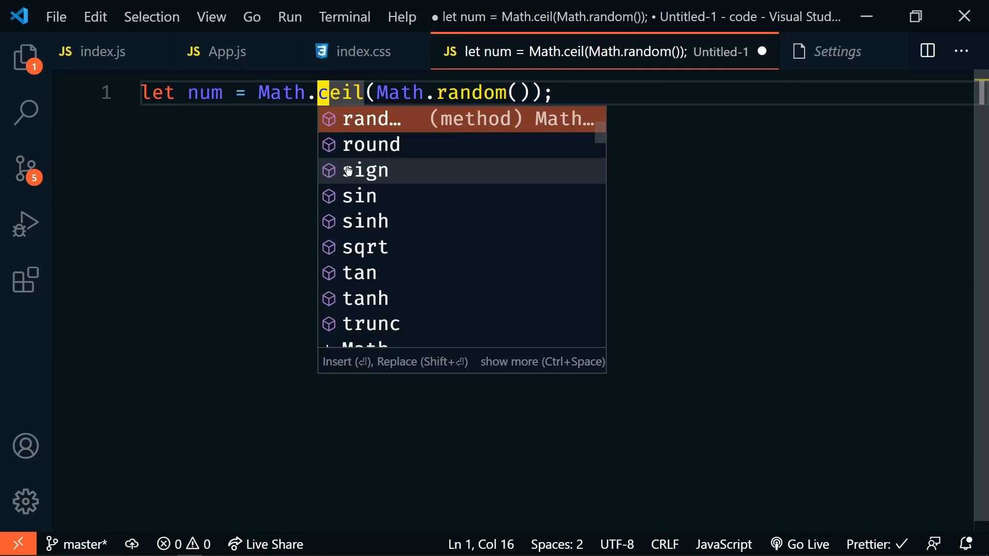
{"action": "scroll", "scroll_direction": "up", "scroll_amount": 3}
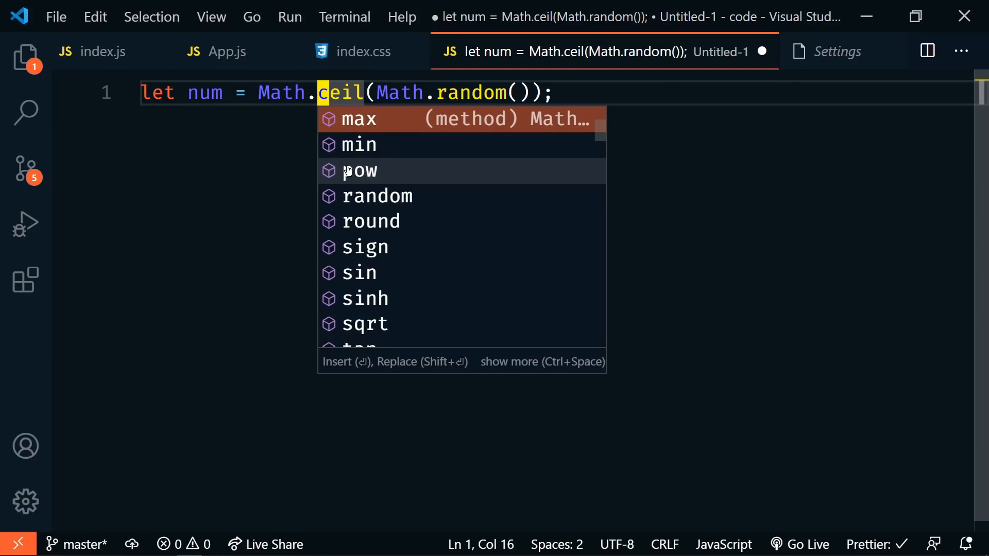
{"action": "scroll", "scroll_direction": "up", "scroll_amount": 3}
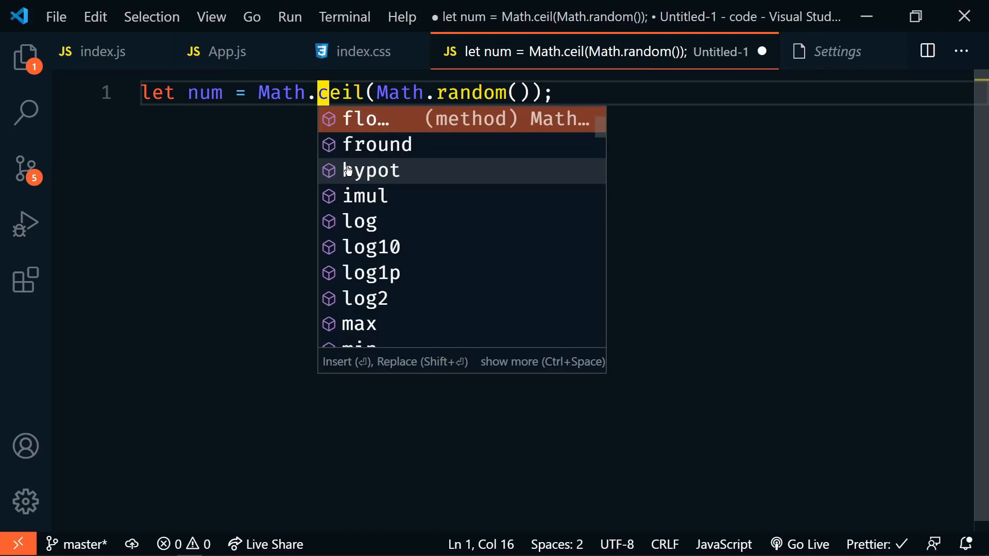
{"action": "scroll", "scroll_direction": "up", "scroll_amount": 3}
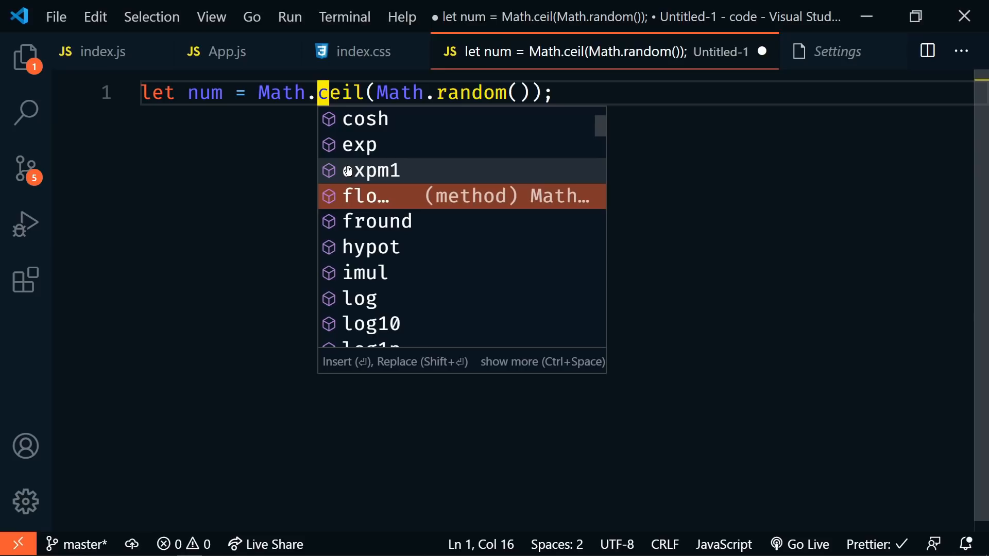
{"action": "mouse_move", "coordinate": [408, 368]}
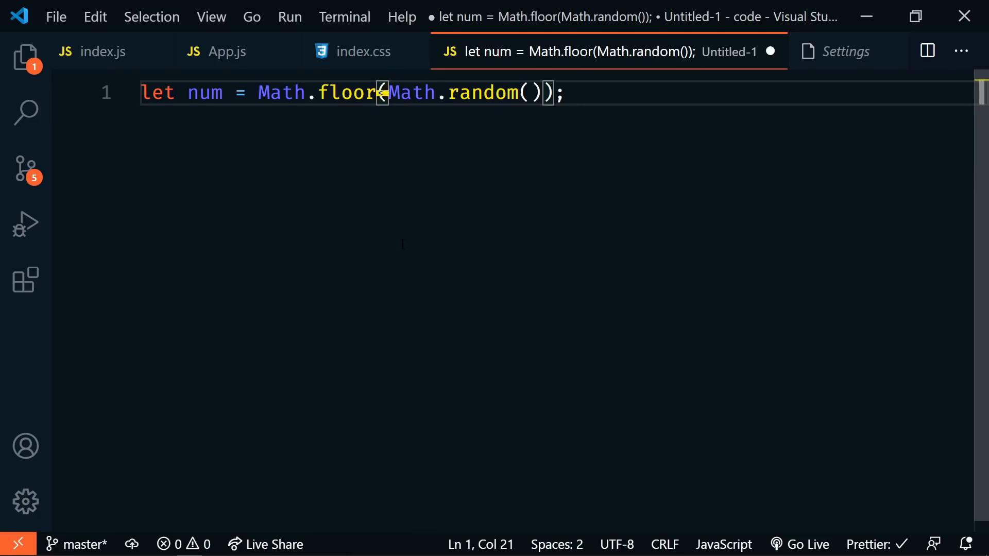
Step: Search Settings for 'suggestin' and open the Insert Mode dropdown showing insert and replace
{"action": "left_click", "coordinate": [848, 51]}
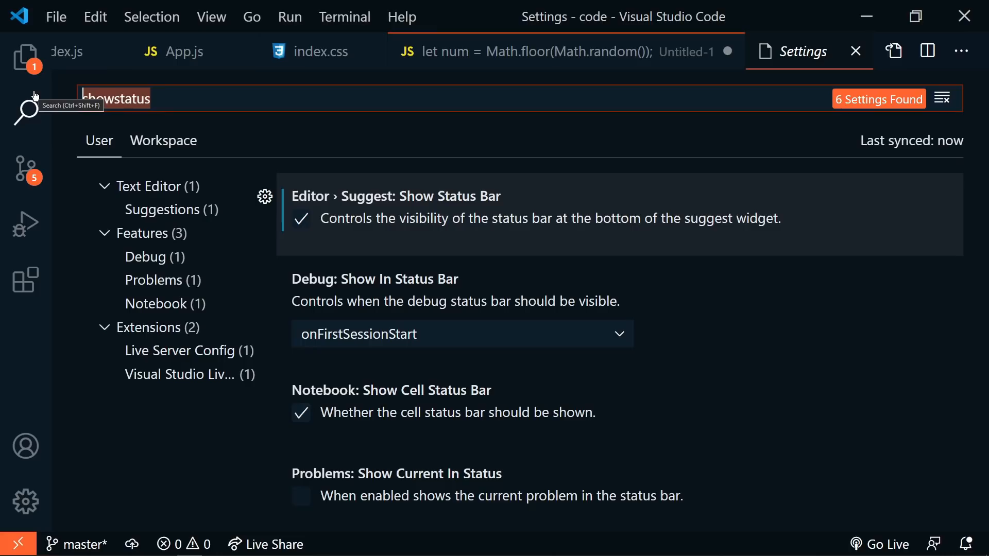
{"action": "type", "text": "suggestinsertmode"}
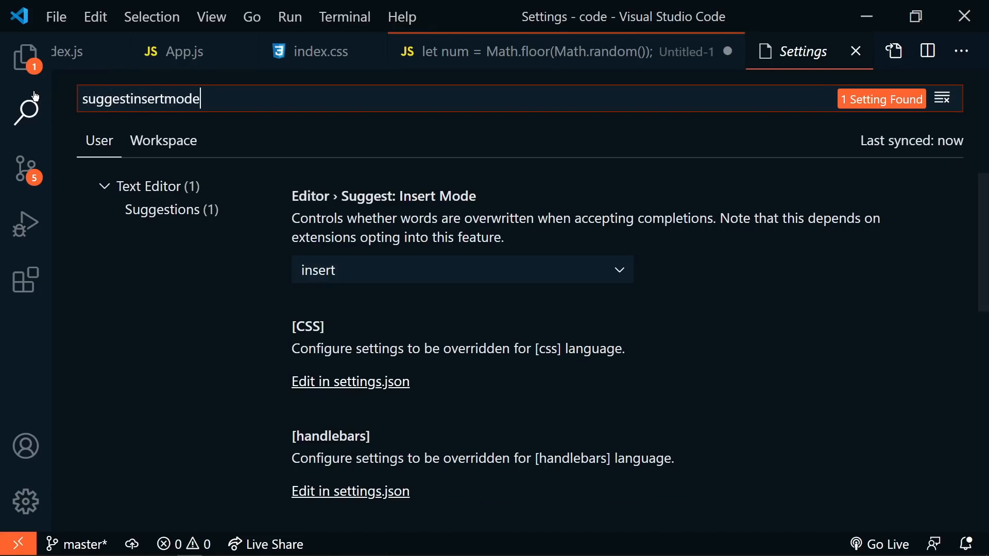
{"action": "left_click", "coordinate": [461, 269]}
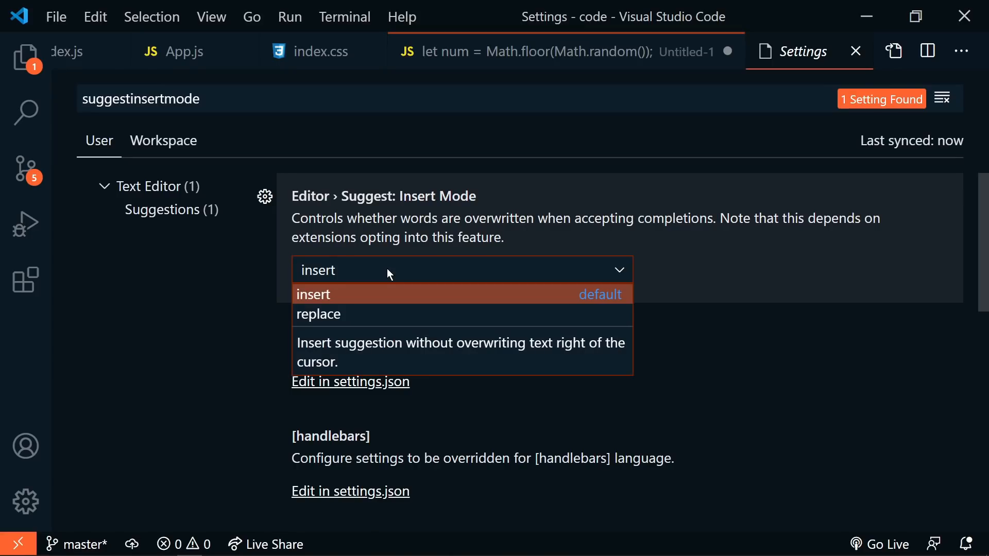
{"action": "mouse_move", "coordinate": [385, 314]}
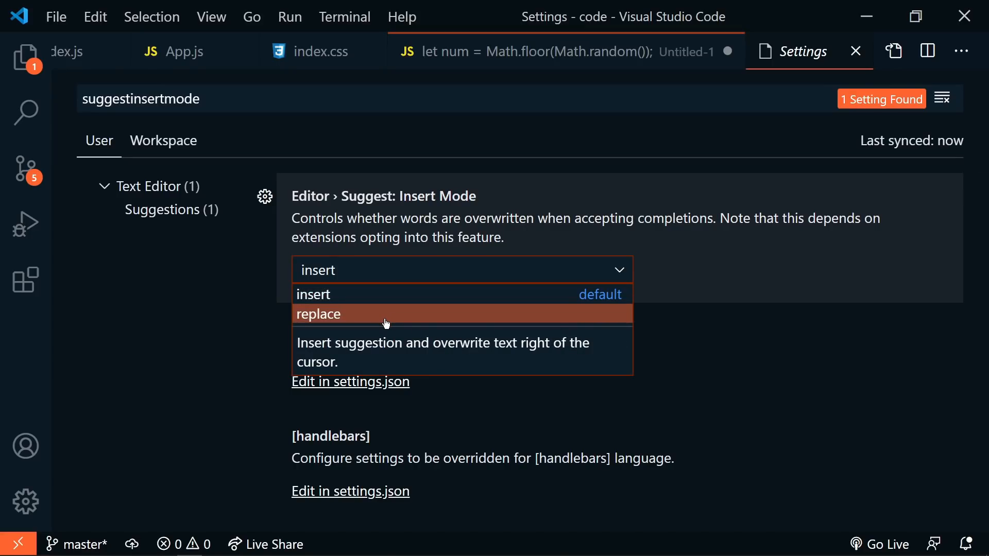
{"action": "mouse_move", "coordinate": [387, 294]}
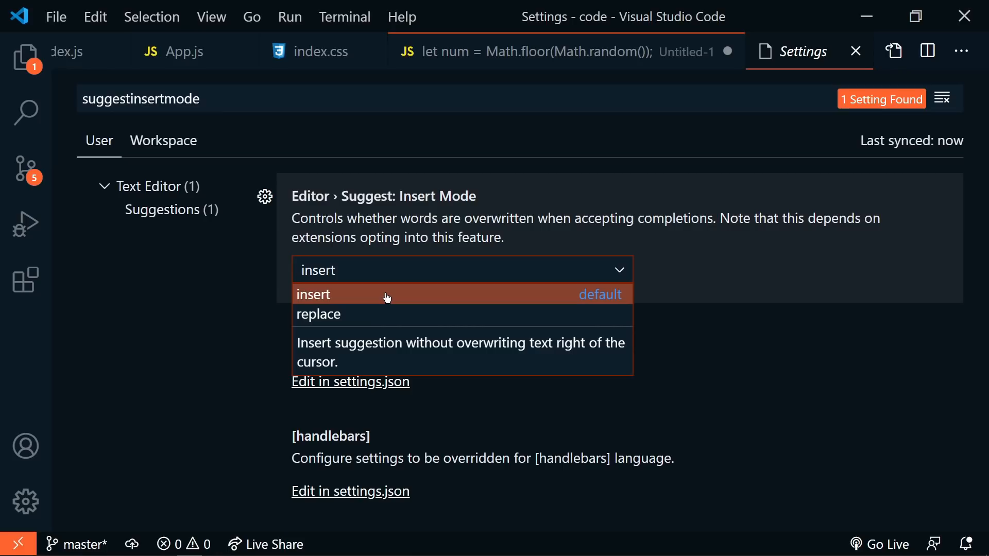
{"action": "mouse_move", "coordinate": [390, 315]}
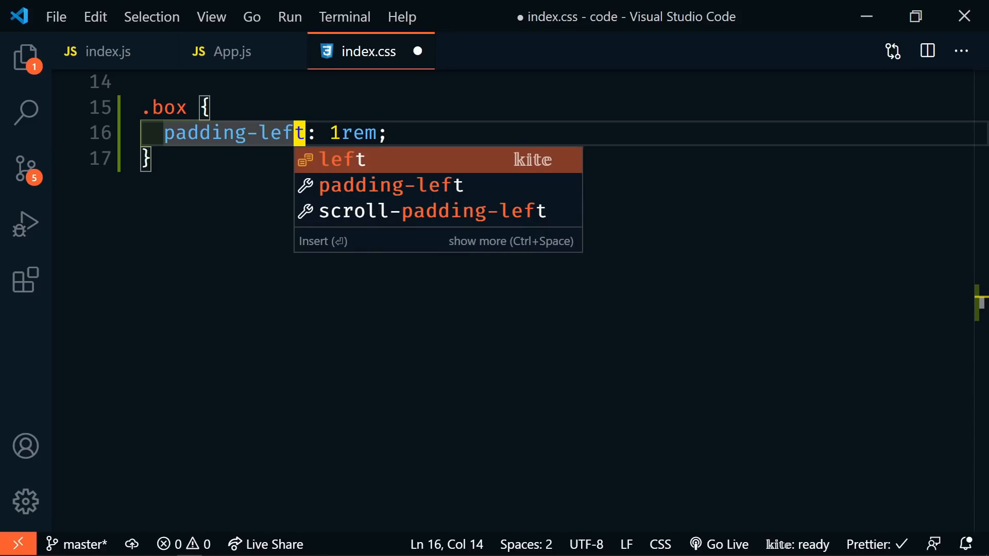
Step: In index.css, accept the padding-top suggestion while the caret sits inside padding-left
{"action": "key", "text": "Backspace"}
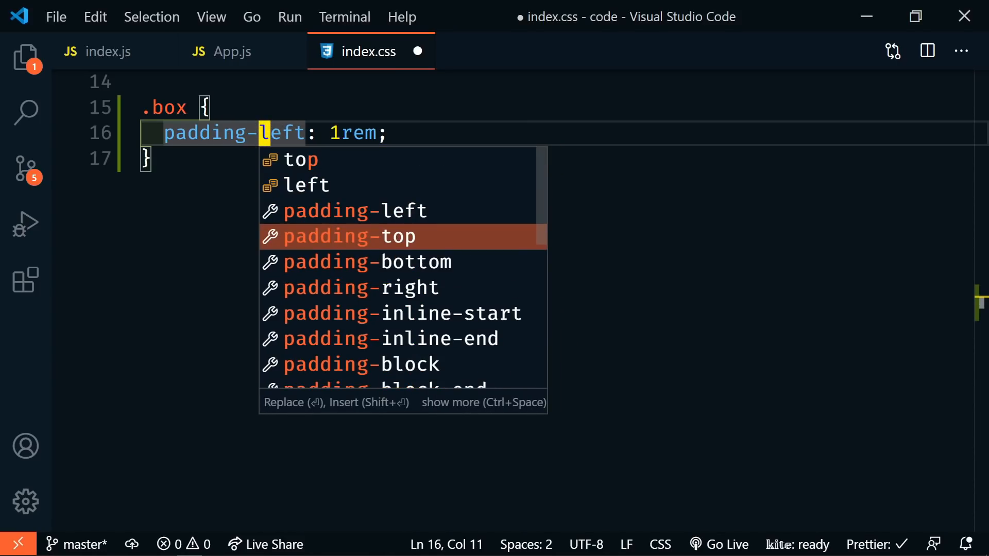
{"action": "left_click", "coordinate": [351, 237]}
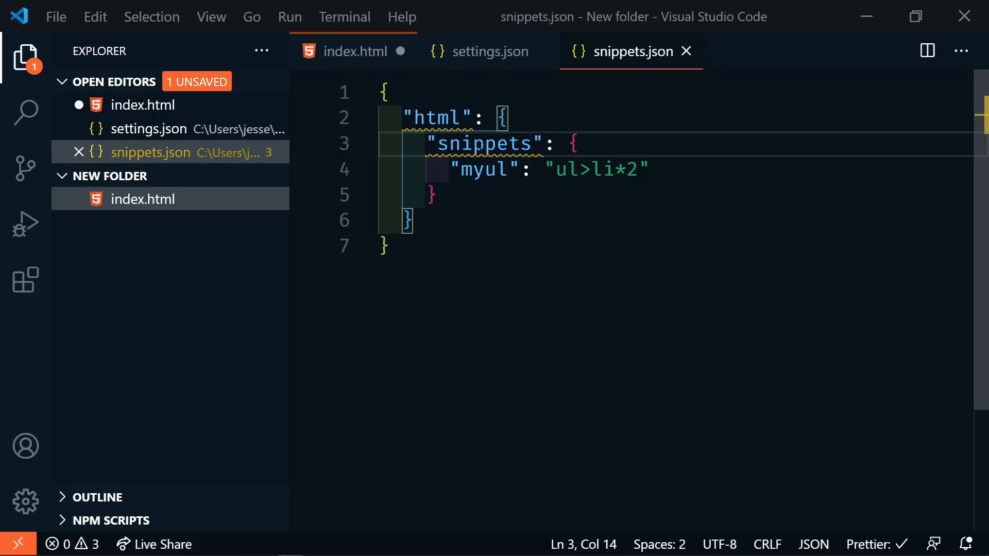
{"action": "mouse_move", "coordinate": [485, 51]}
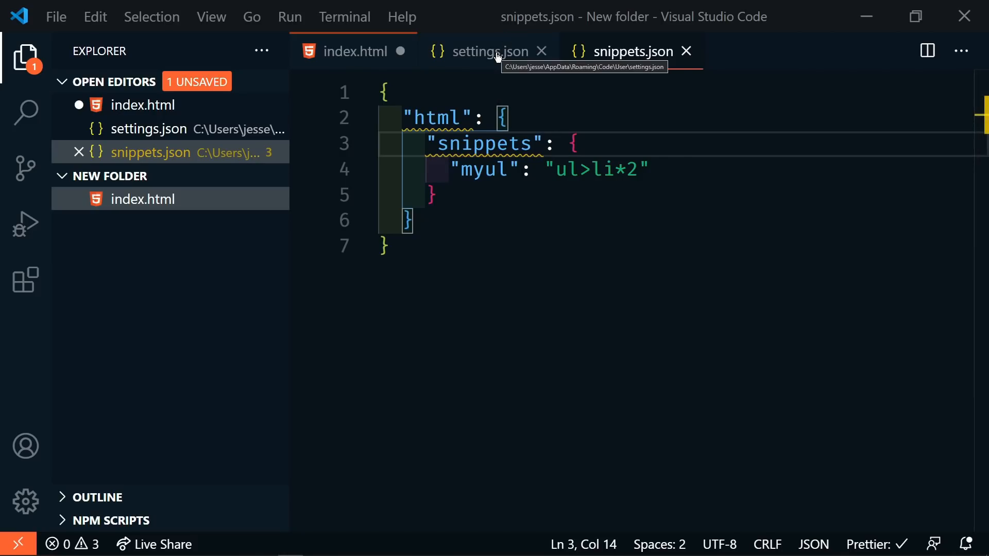
Step: Highlight emmet.extensionsPath in settings.json, then the ul>li*2 expansion in snippets.json
{"action": "left_click", "coordinate": [486, 51]}
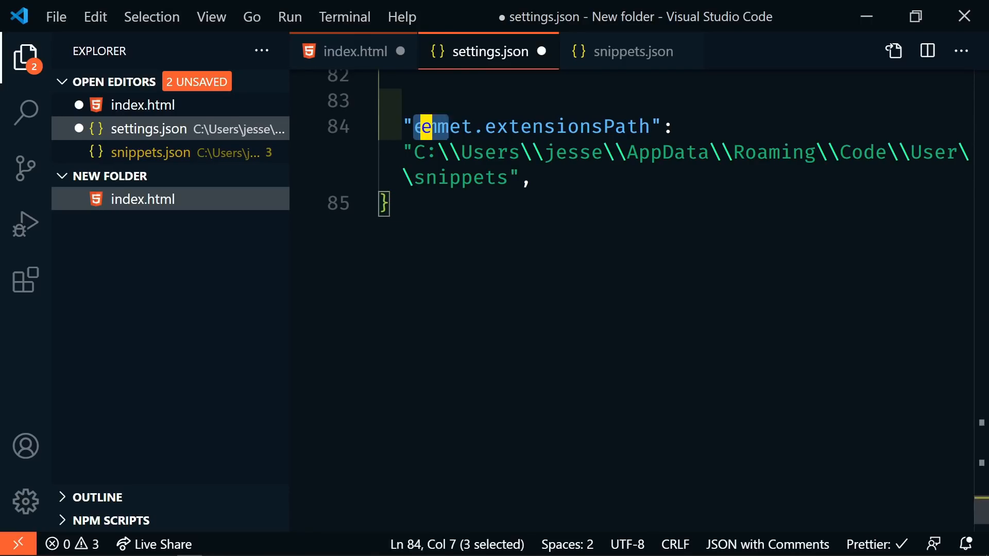
{"action": "double_click", "coordinate": [536, 127]}
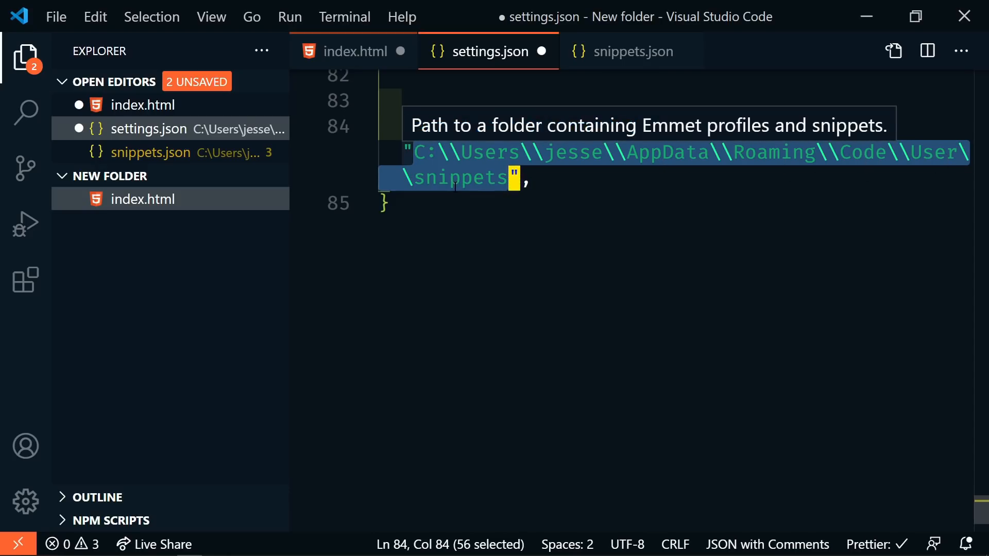
{"action": "left_click", "coordinate": [630, 51]}
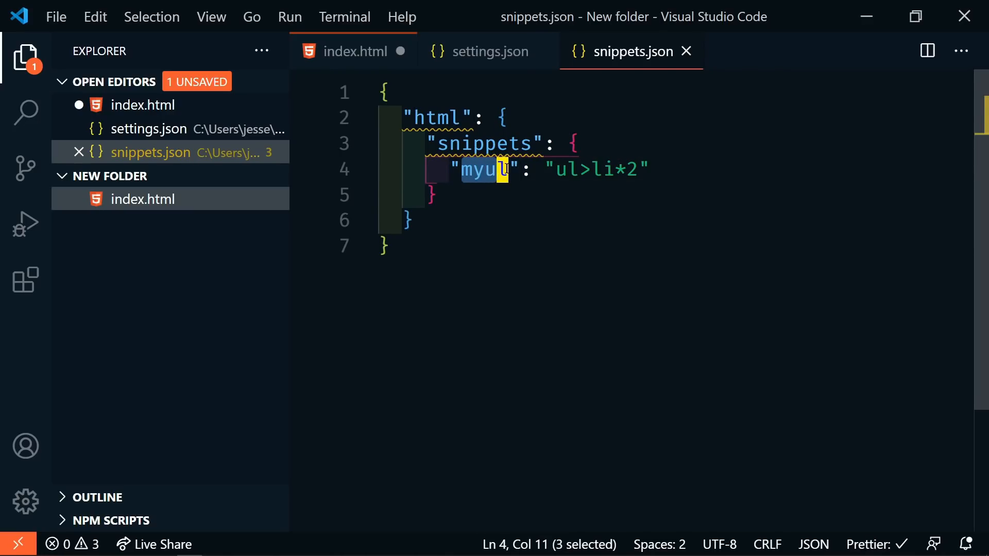
{"action": "key", "text": "shift+right"}
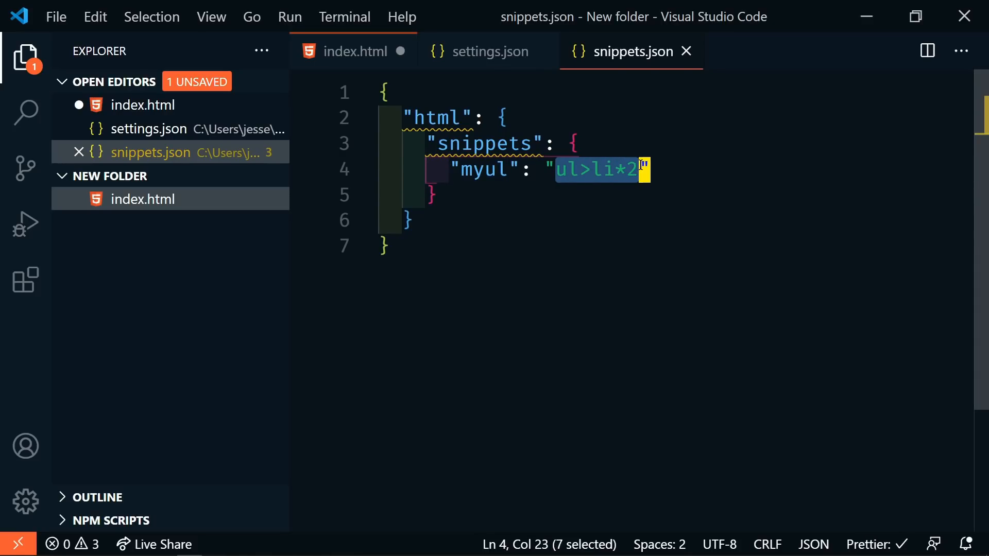
{"action": "left_click", "coordinate": [353, 51]}
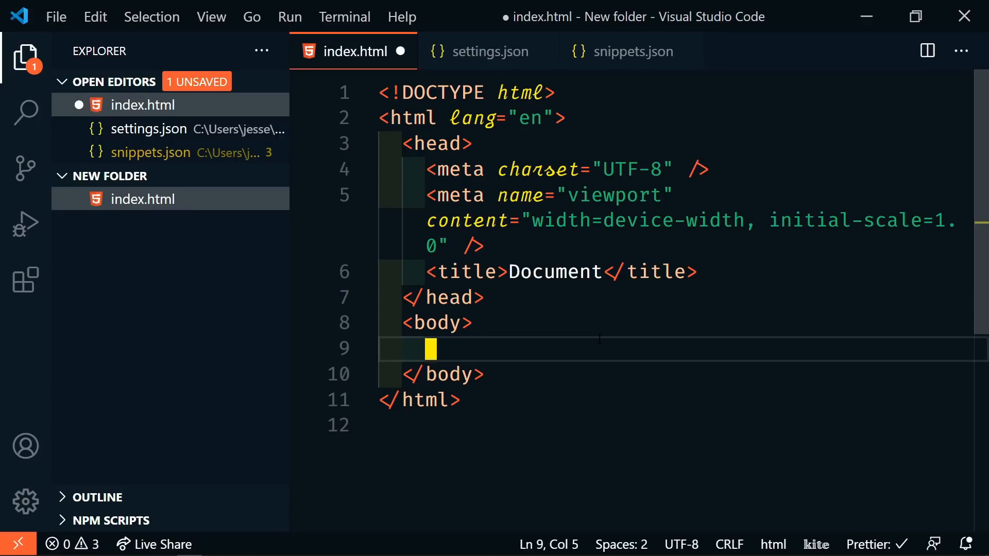
Step: Type 'my' in the index.html body to expand the myul snippet, then return to snippets.json
{"action": "type", "text": "my"}
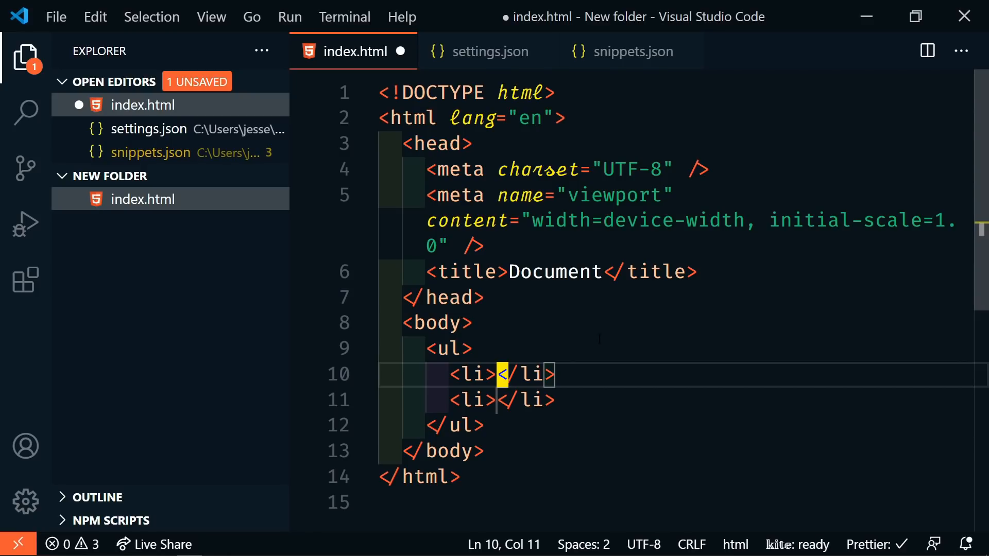
{"action": "left_click", "coordinate": [630, 51]}
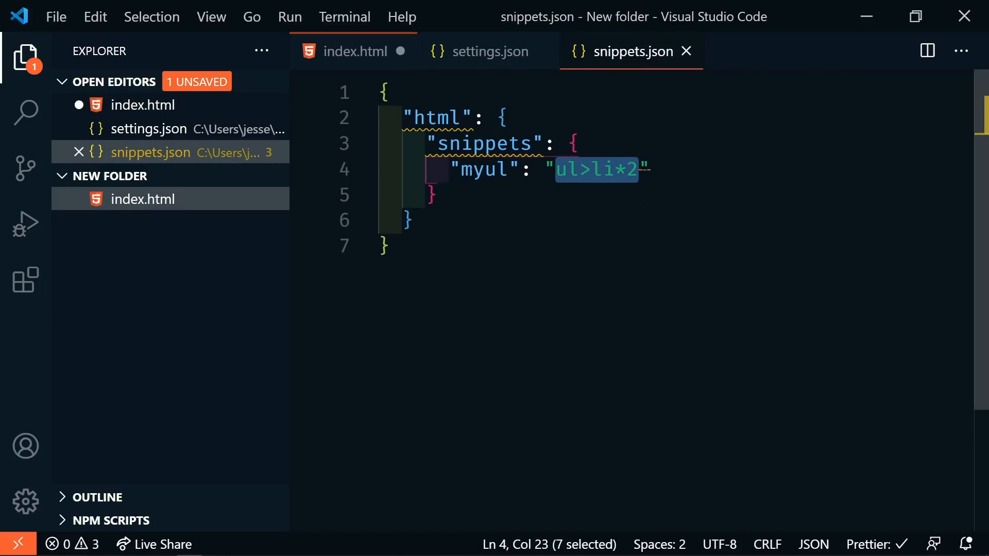
Step: Rename the myul snippet key to 'test' and type 'test' in index.html to see its suggestion
{"action": "type", "text": "test"}
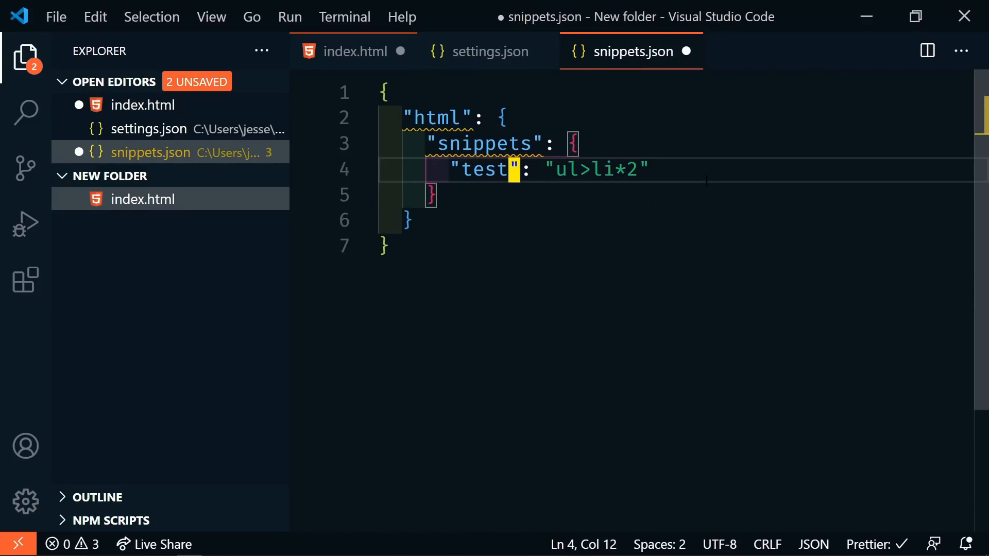
{"action": "left_click", "coordinate": [353, 51]}
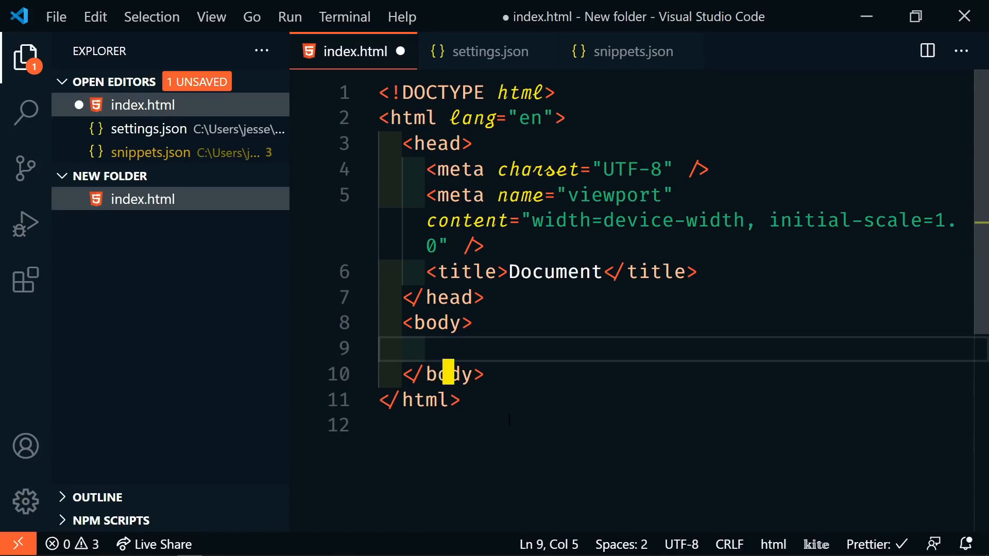
{"action": "type", "text": "t"}
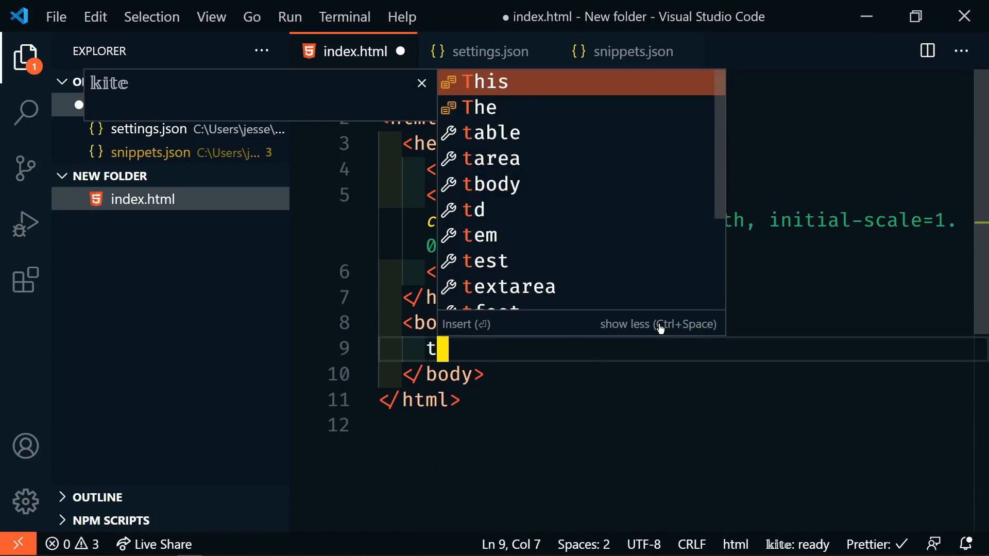
{"action": "type", "text": "est"}
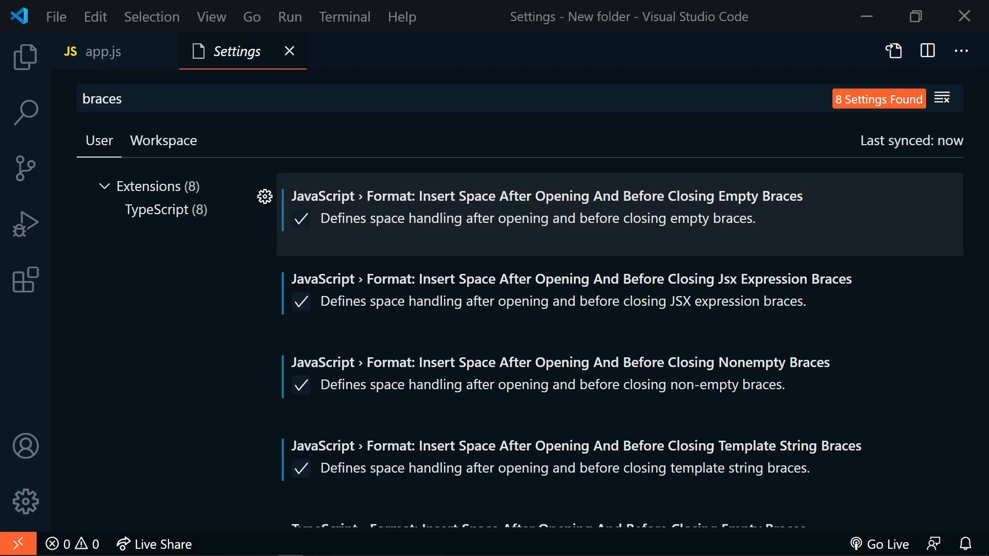
{"action": "mouse_move", "coordinate": [227, 319]}
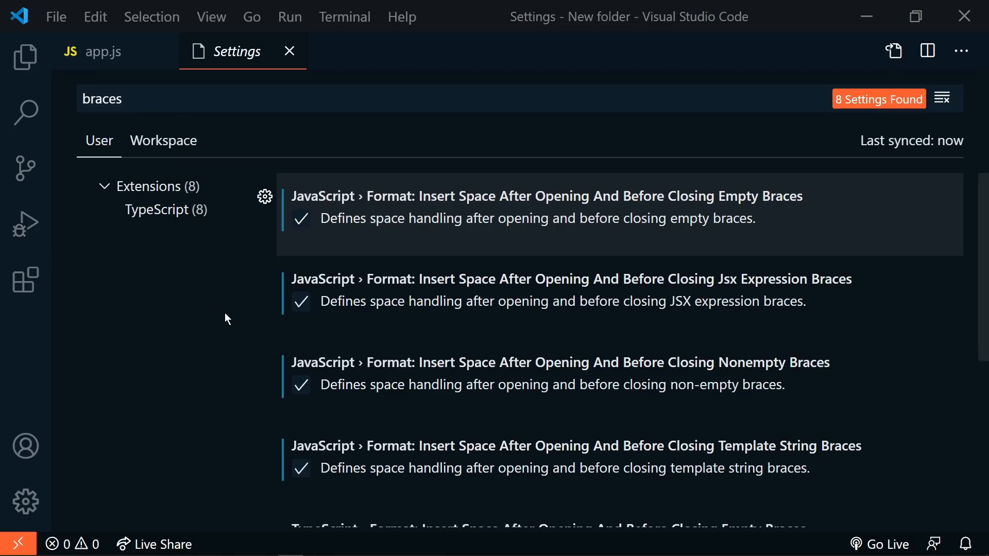
{"action": "mouse_move", "coordinate": [438, 211]}
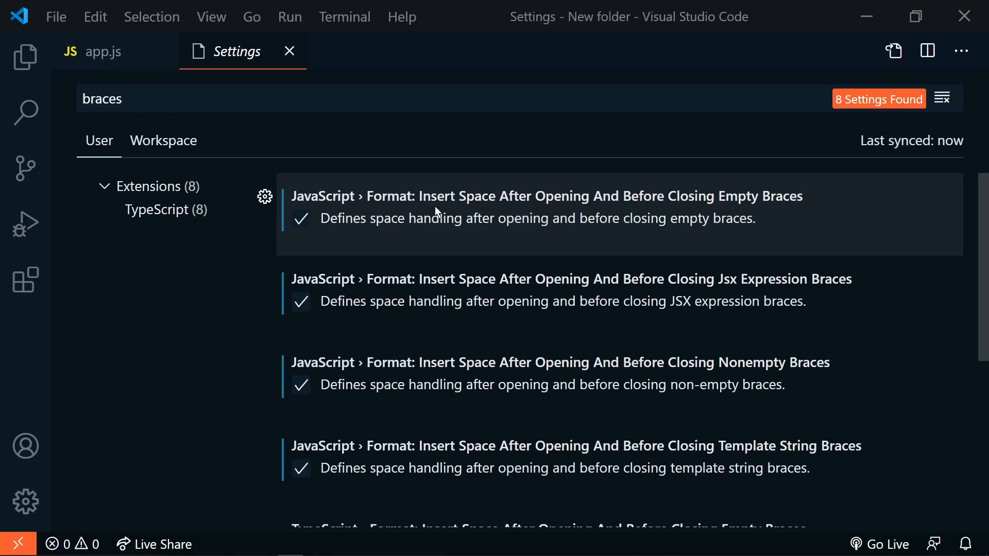
{"action": "mouse_move", "coordinate": [559, 210]}
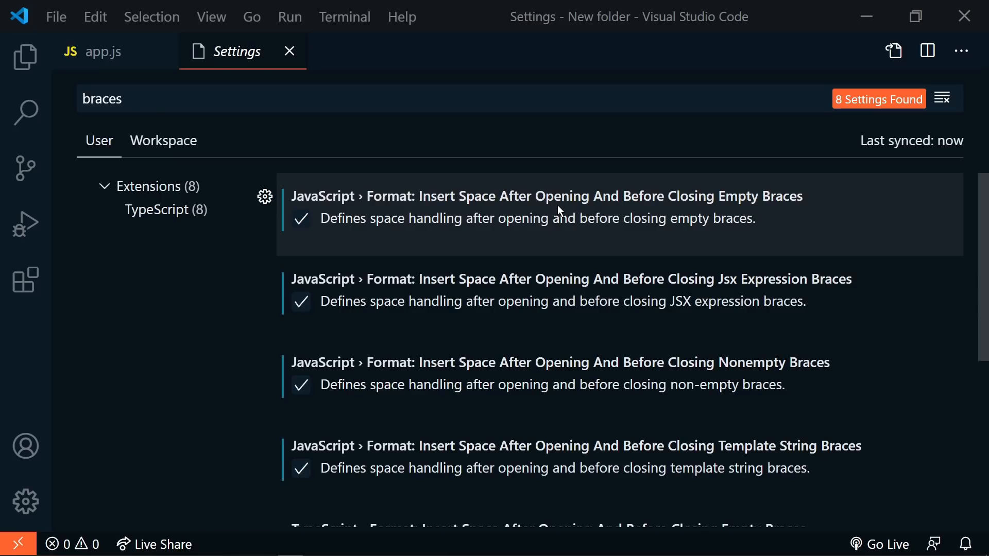
{"action": "mouse_move", "coordinate": [793, 213]}
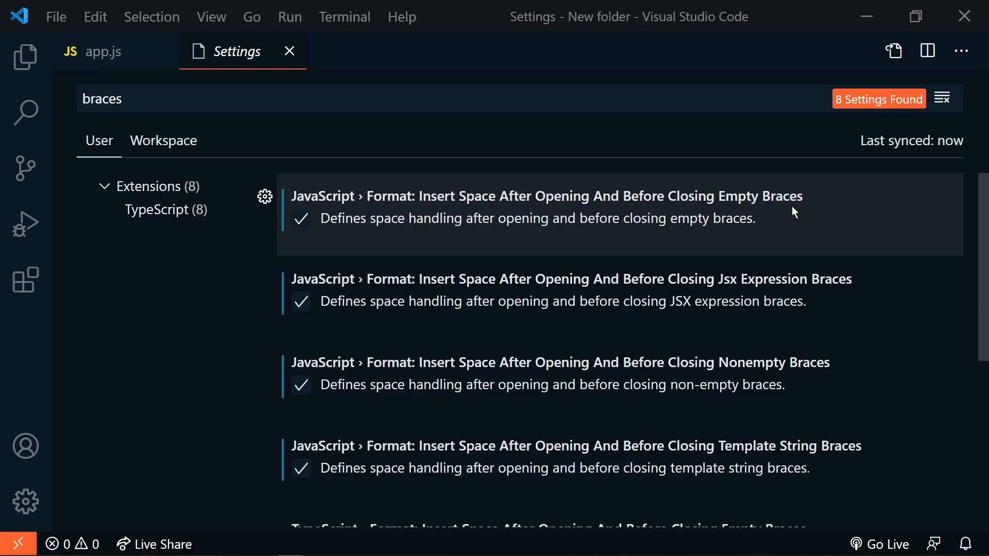
{"action": "mouse_move", "coordinate": [604, 385]}
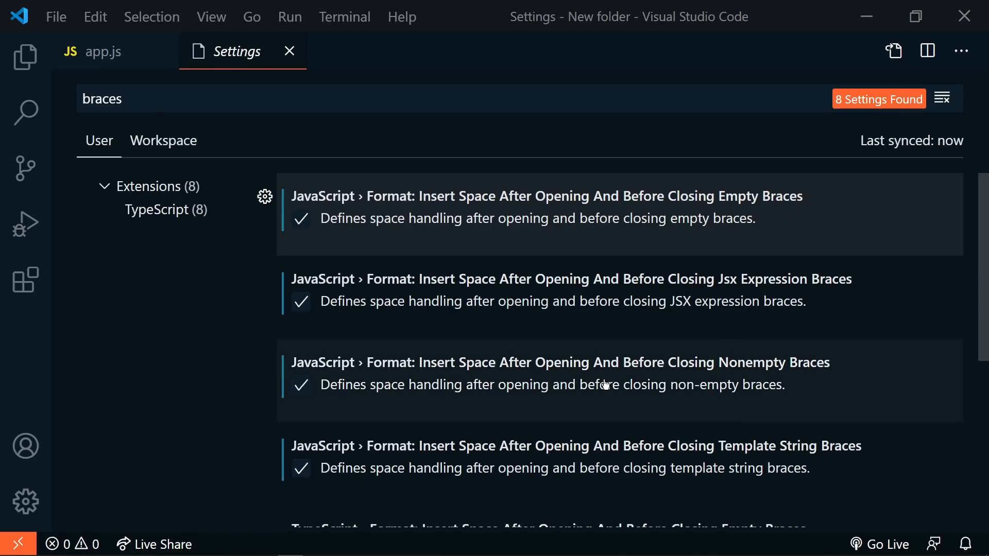
{"action": "mouse_move", "coordinate": [716, 376]}
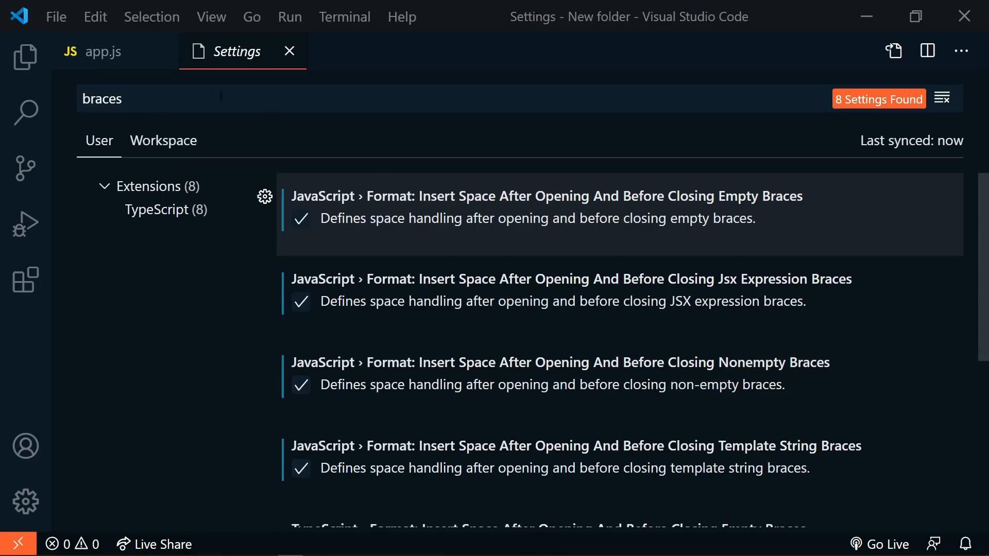
Step: Return to the app.js tab containing the Foo class
{"action": "left_click", "coordinate": [102, 51]}
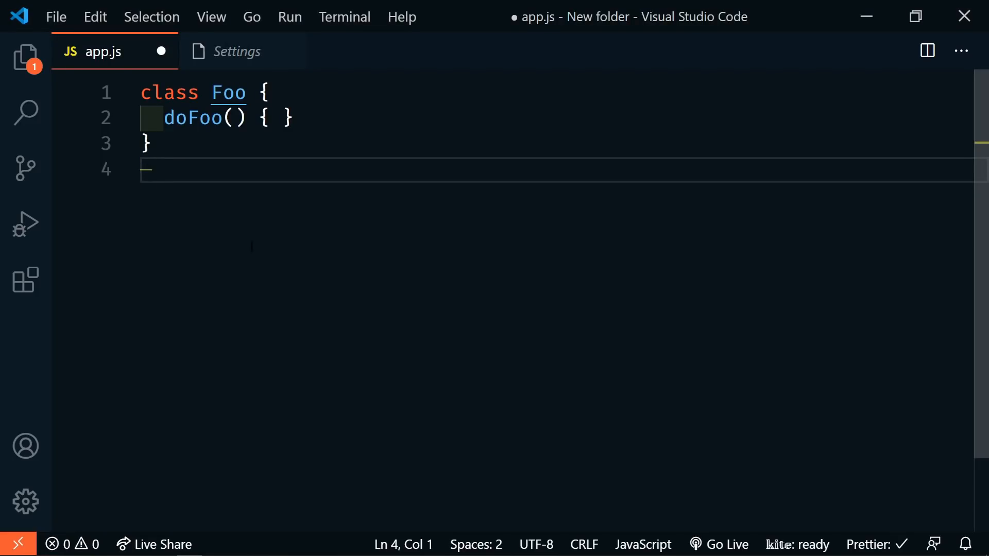